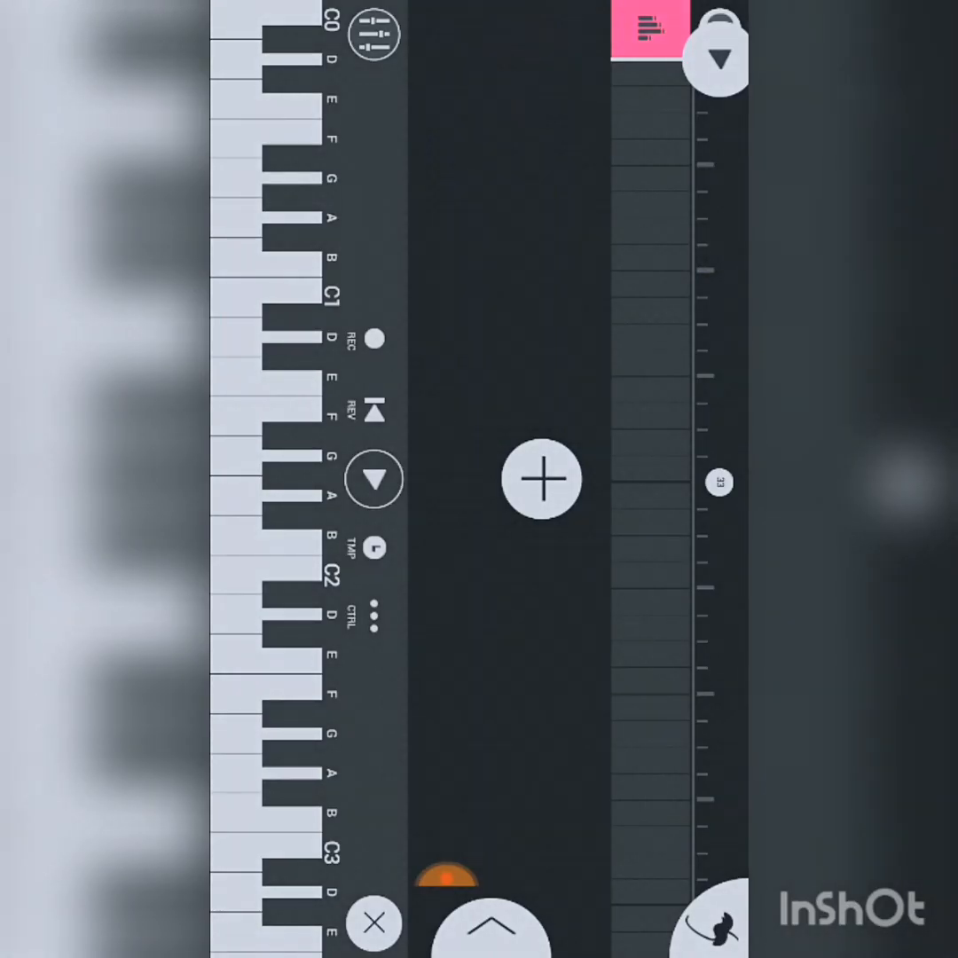
Step: Browse the import file browser and open the folder holding the vocal recording
left_click_drag(453, 877, 470, 511)
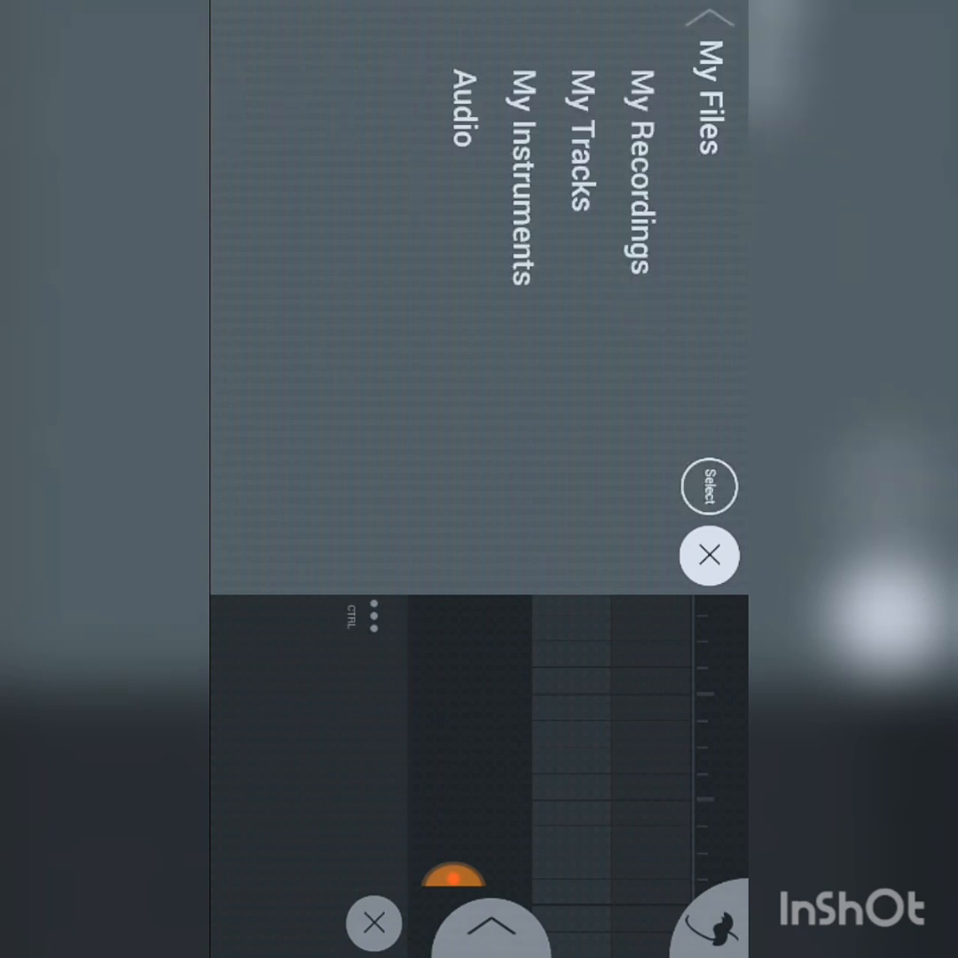
left_click(631, 178)
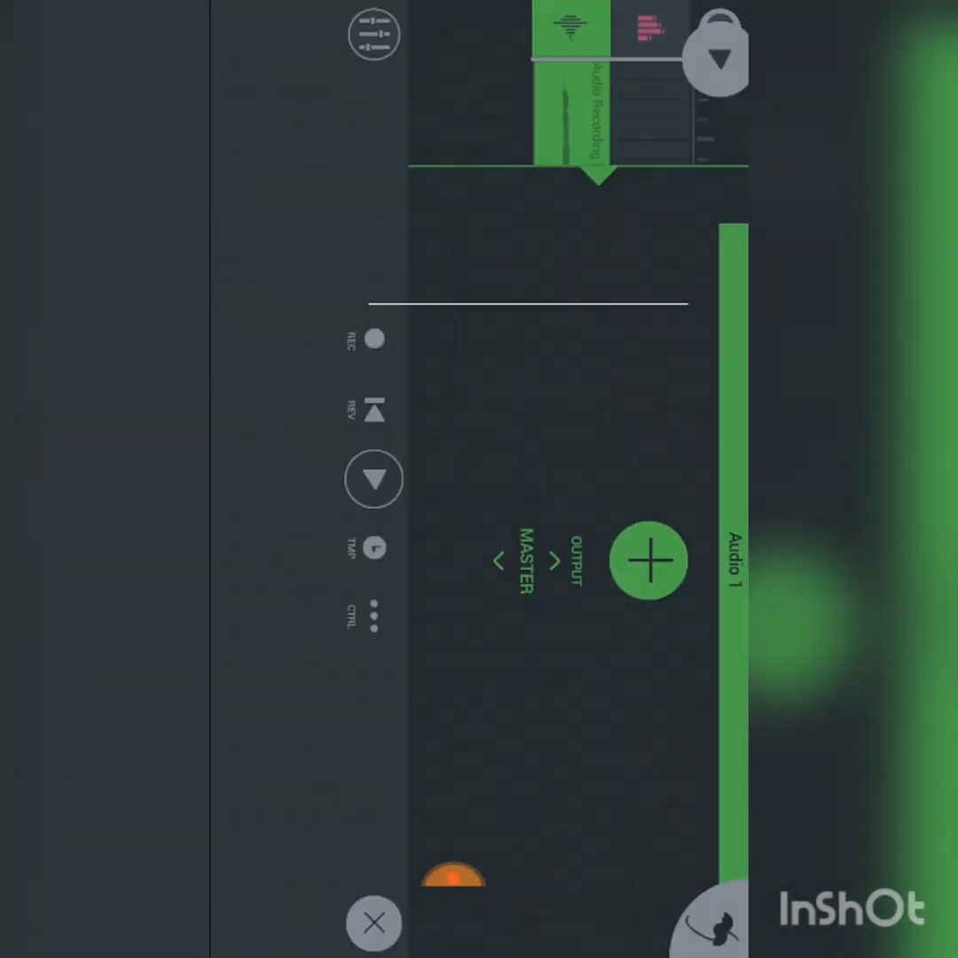
Step: Add a Graphic EQ to Audio 1 and boost its 12 kHz and 80 Hz bands
left_click(649, 560)
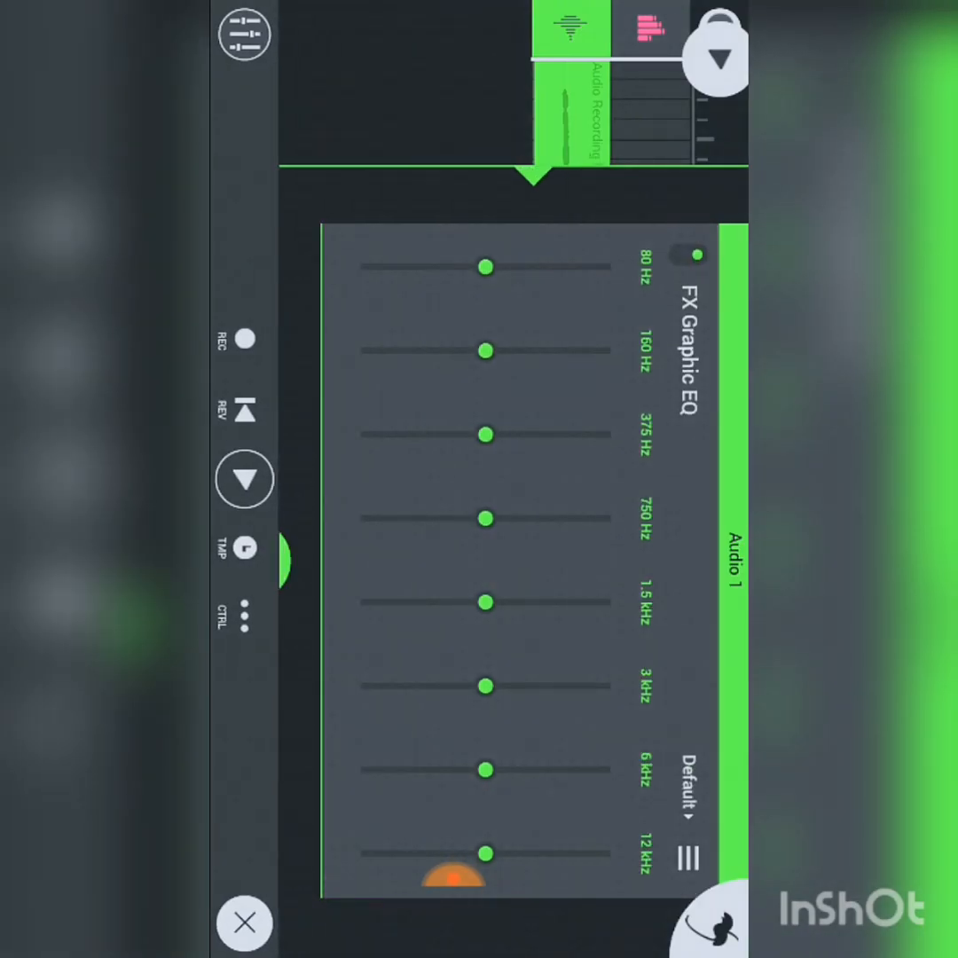
left_click_drag(486, 853, 507, 853)
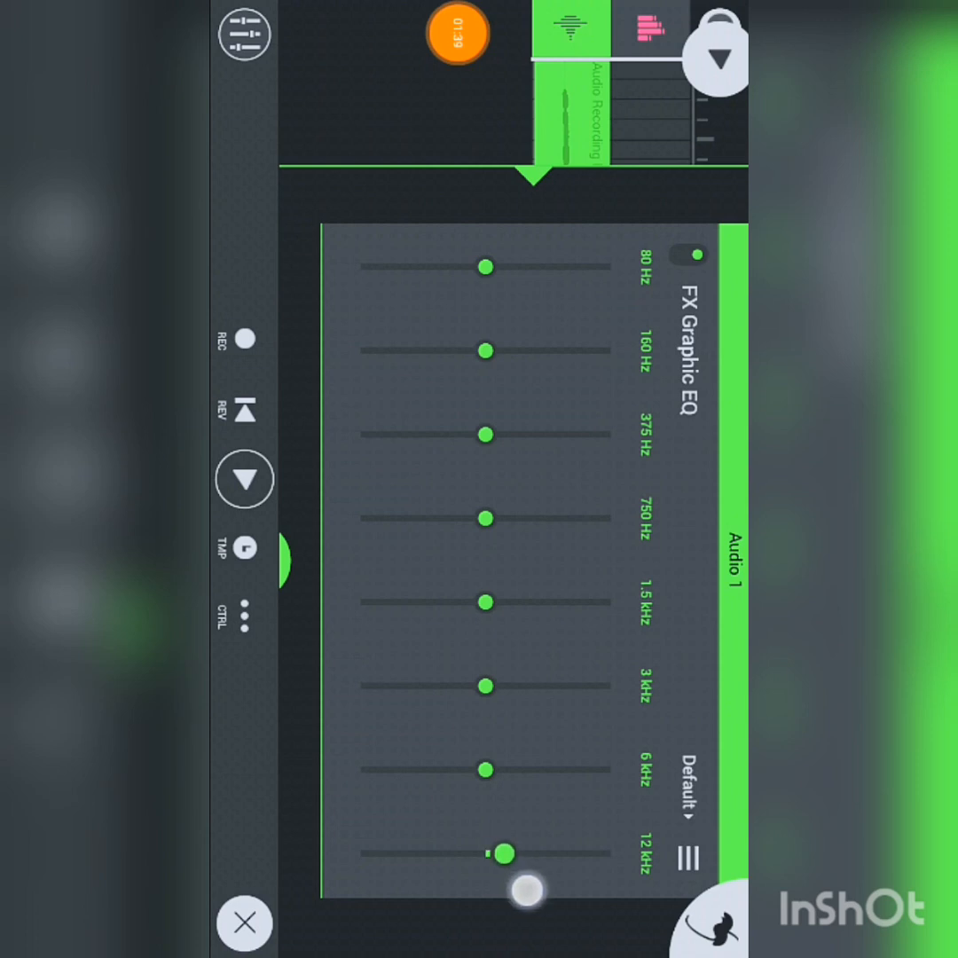
left_click_drag(505, 851, 550, 851)
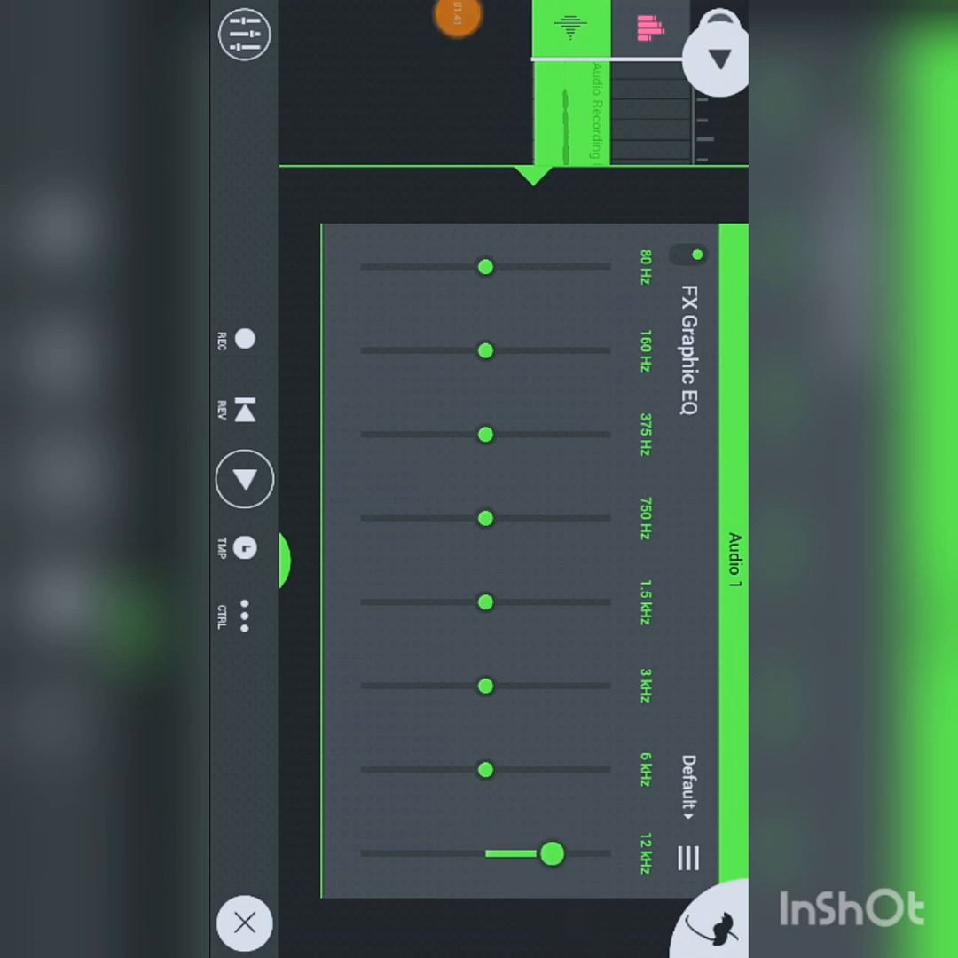
left_click_drag(486, 268, 557, 268)
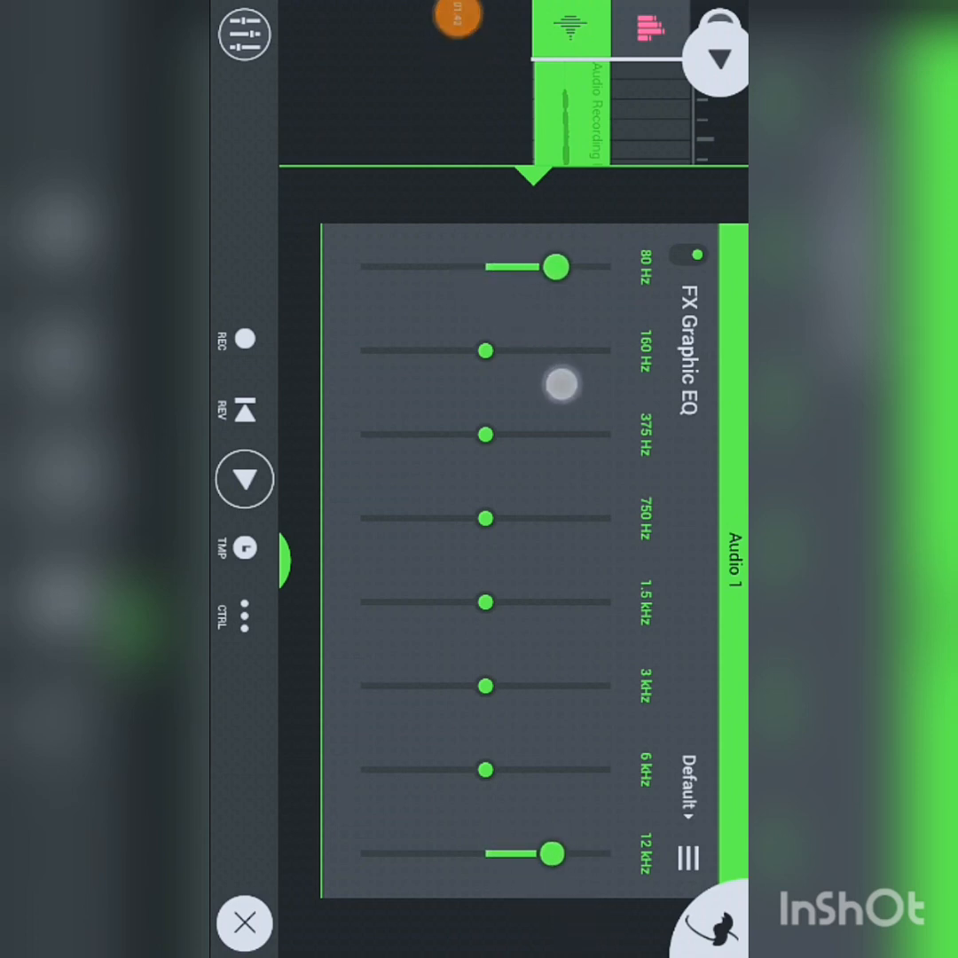
Step: Cut the 3 kHz, 1.5 kHz and 750 Hz bands of the Graphic EQ
left_click_drag(486, 685, 425, 685)
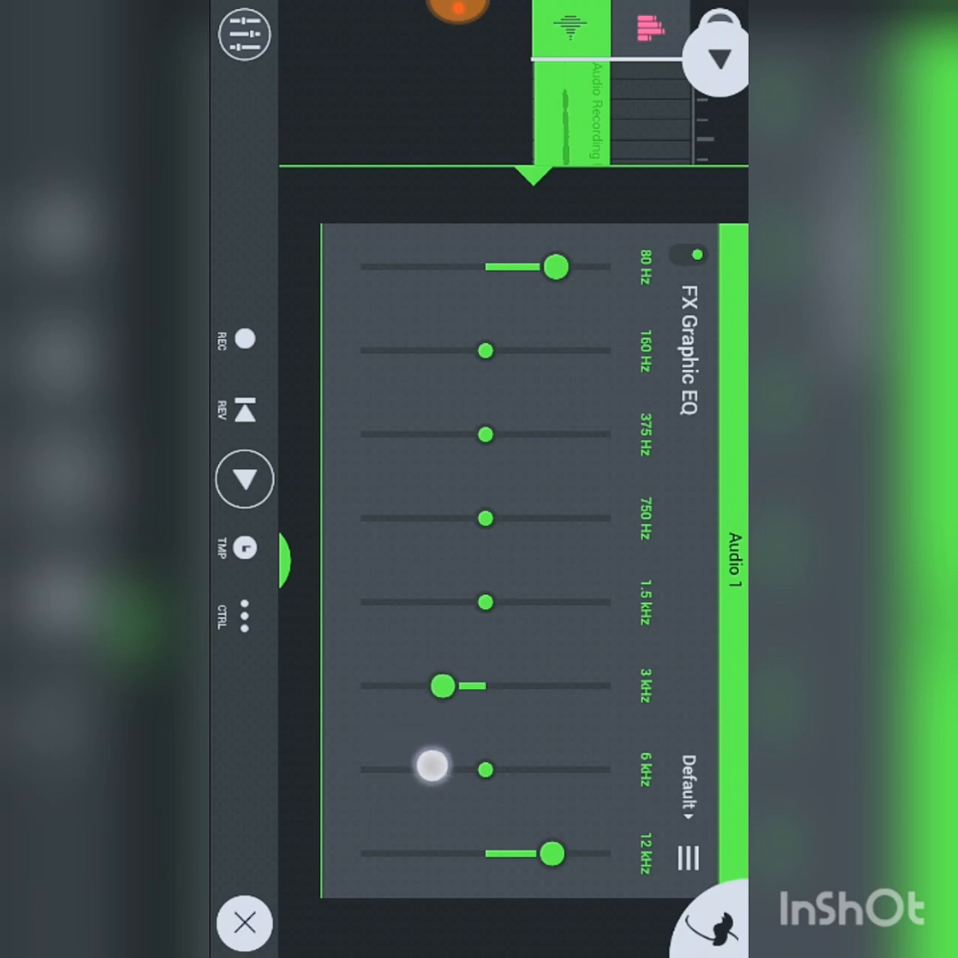
left_click_drag(486, 603, 397, 603)
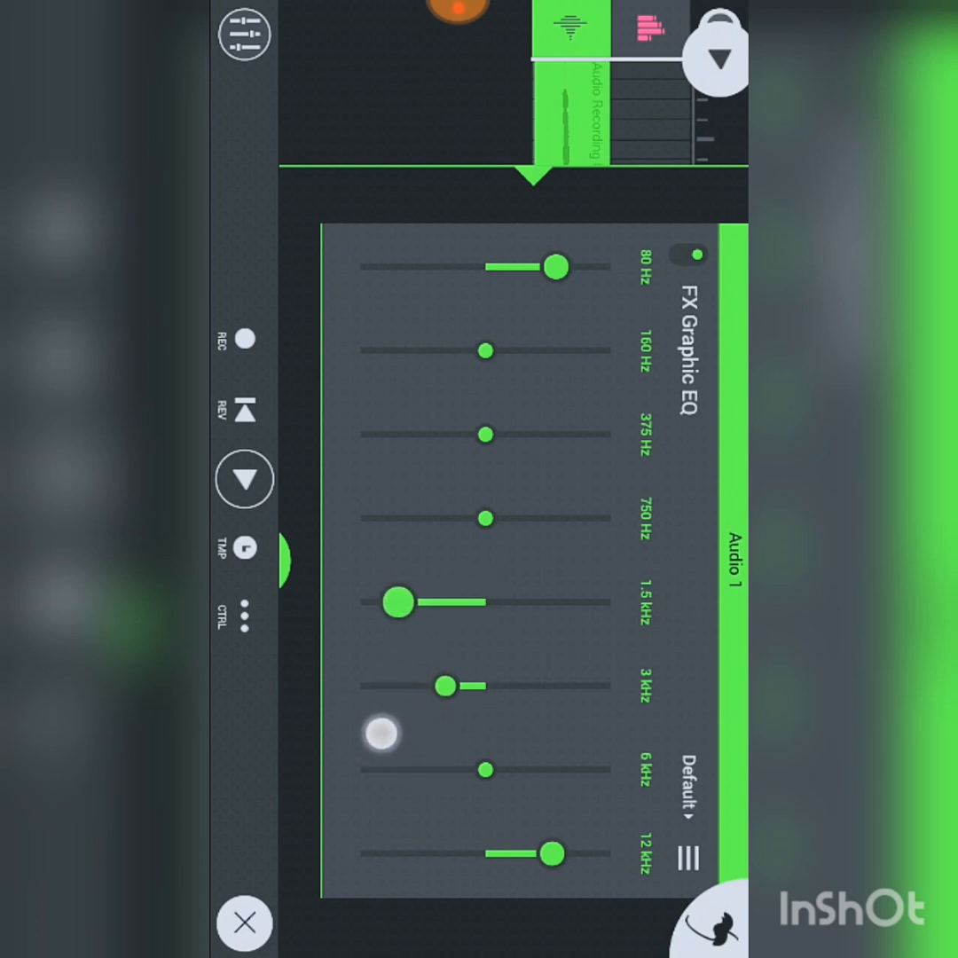
left_click_drag(399, 601, 418, 601)
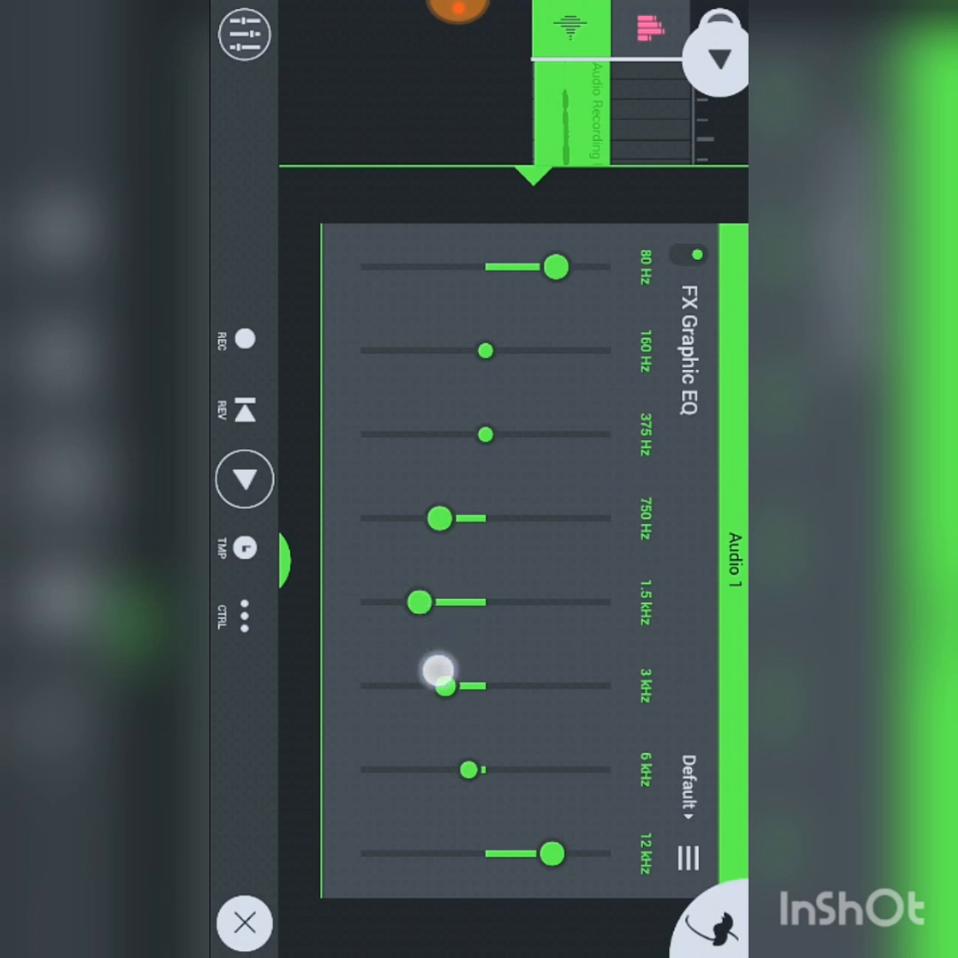
left_click_drag(447, 684, 447, 684)
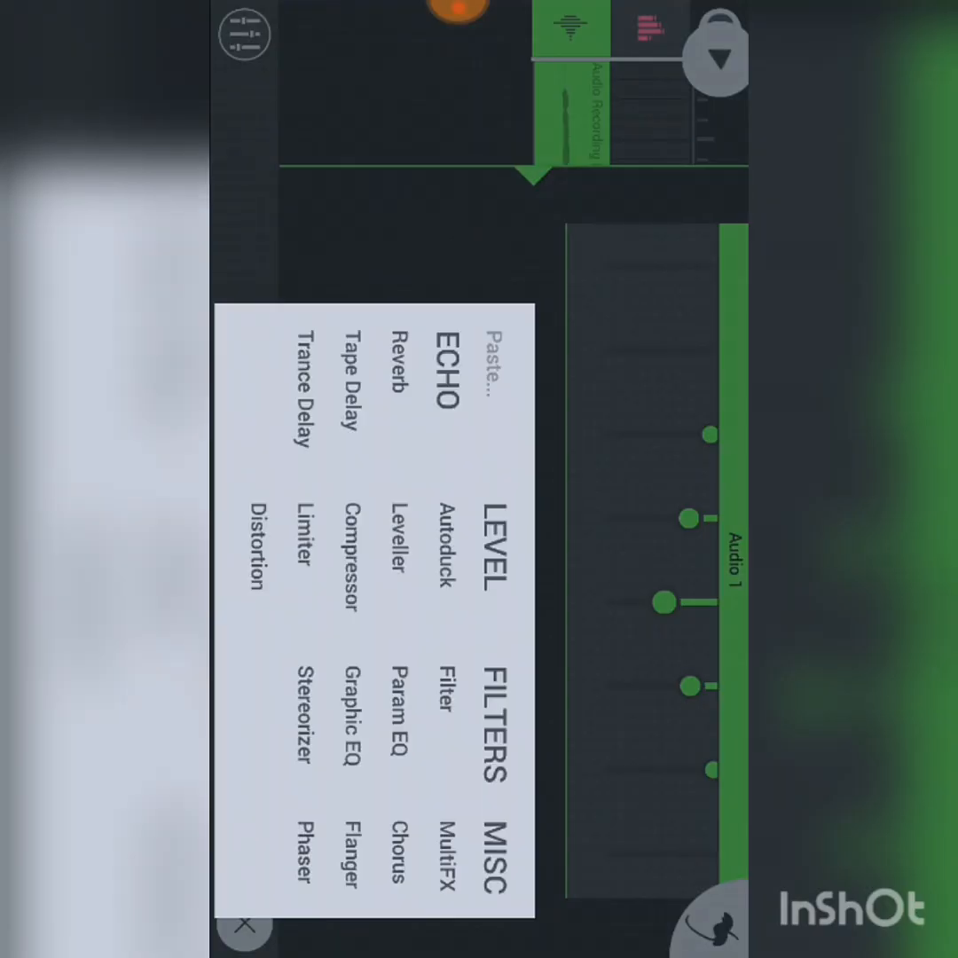
Step: Add a Leveller to Audio 1 with its gain raised to +10.0 dB
left_click(395, 550)
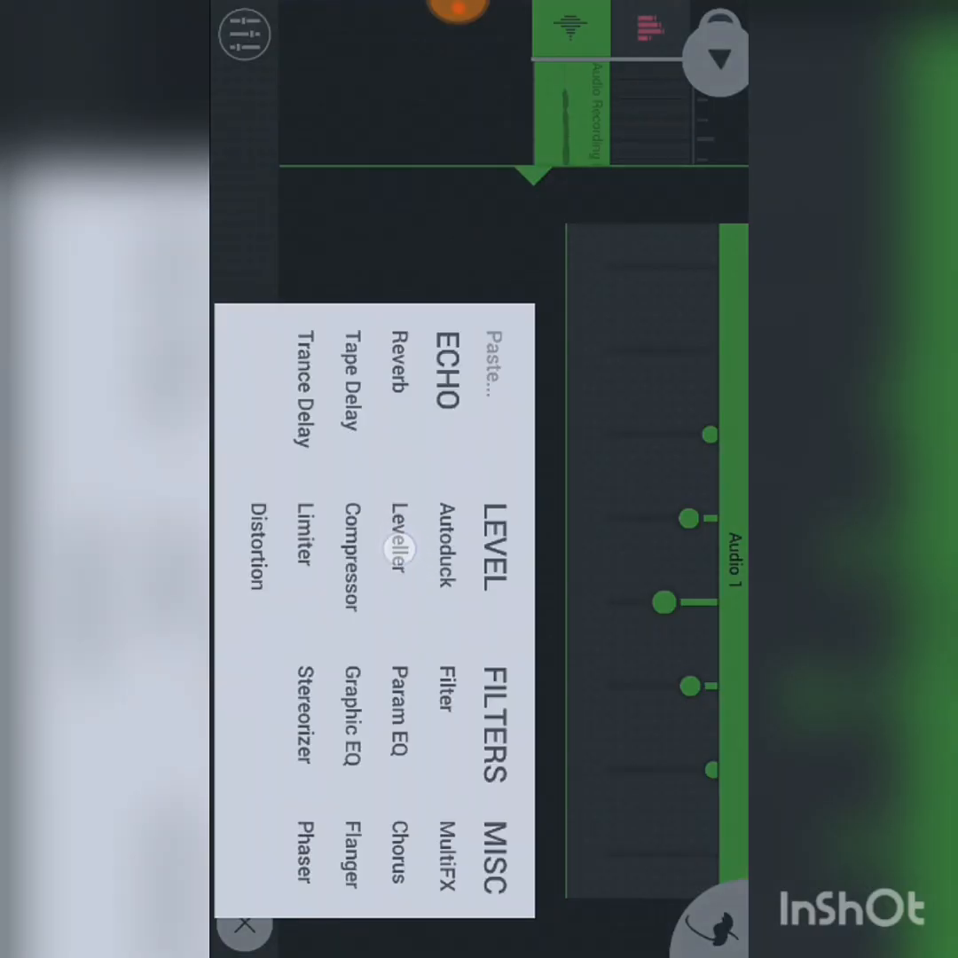
left_click(394, 525)
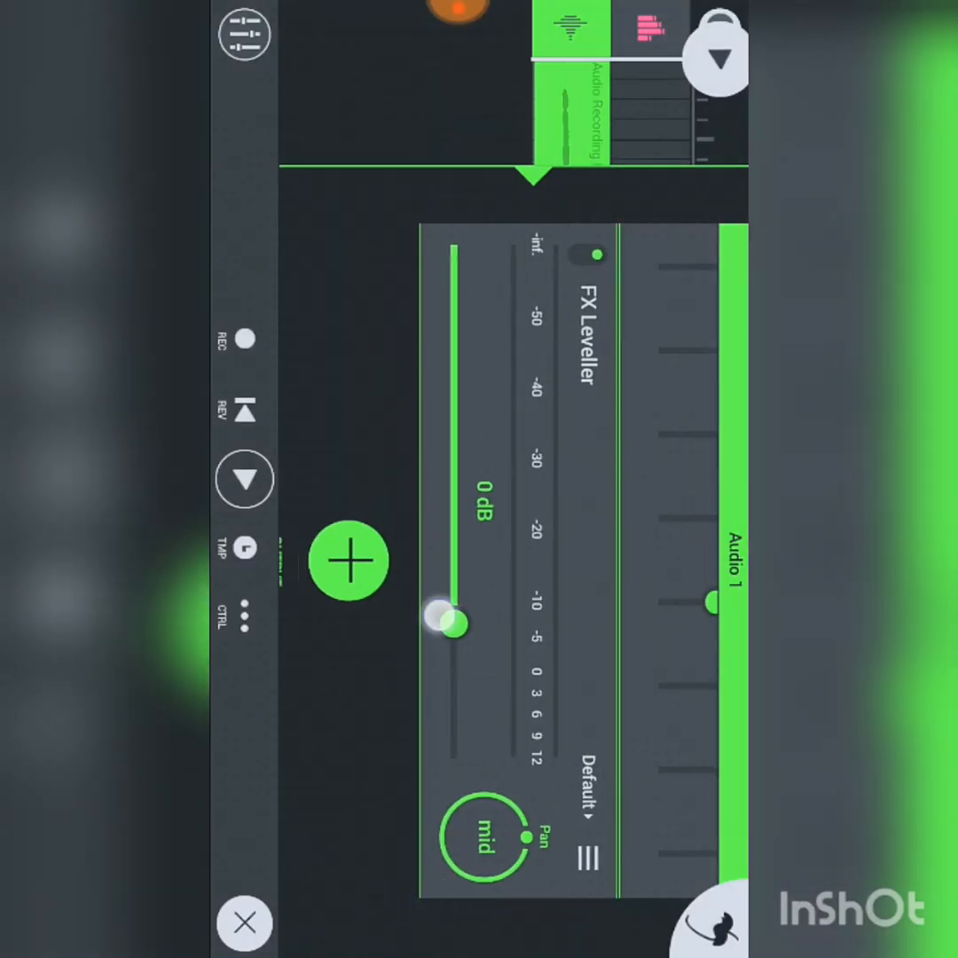
left_click_drag(452, 624, 452, 735)
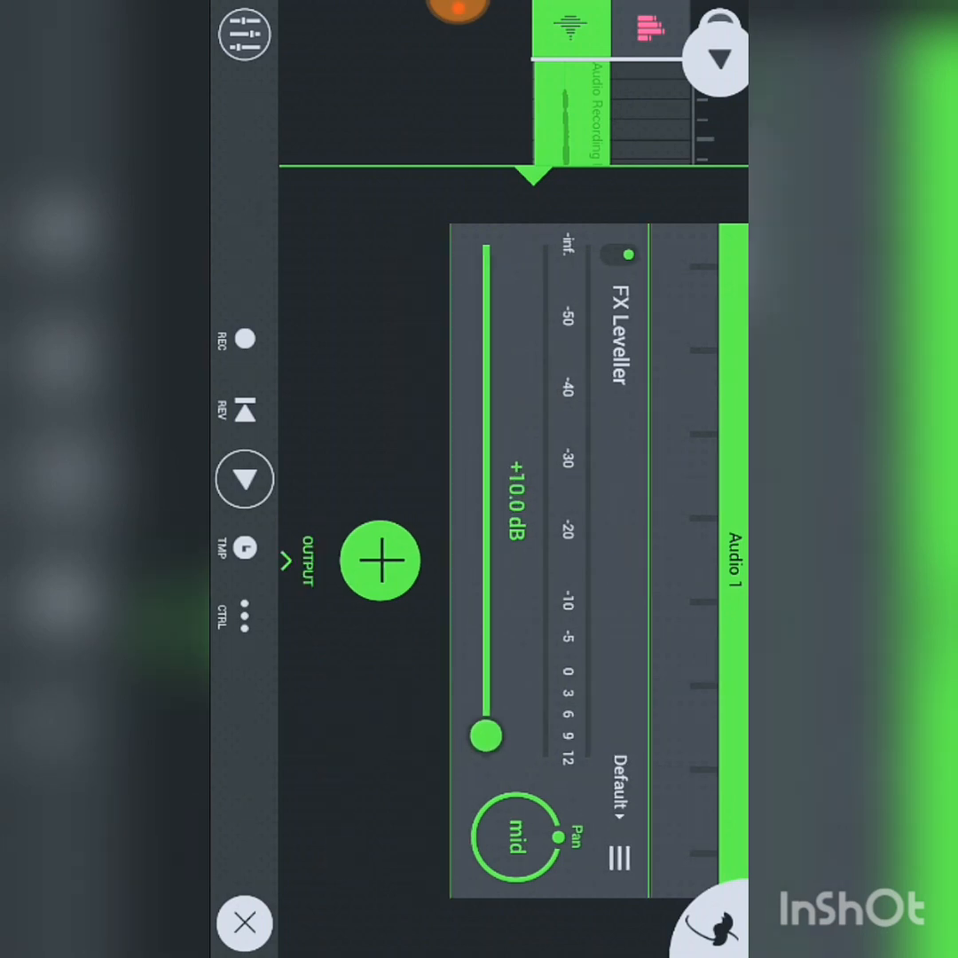
left_click(380, 561)
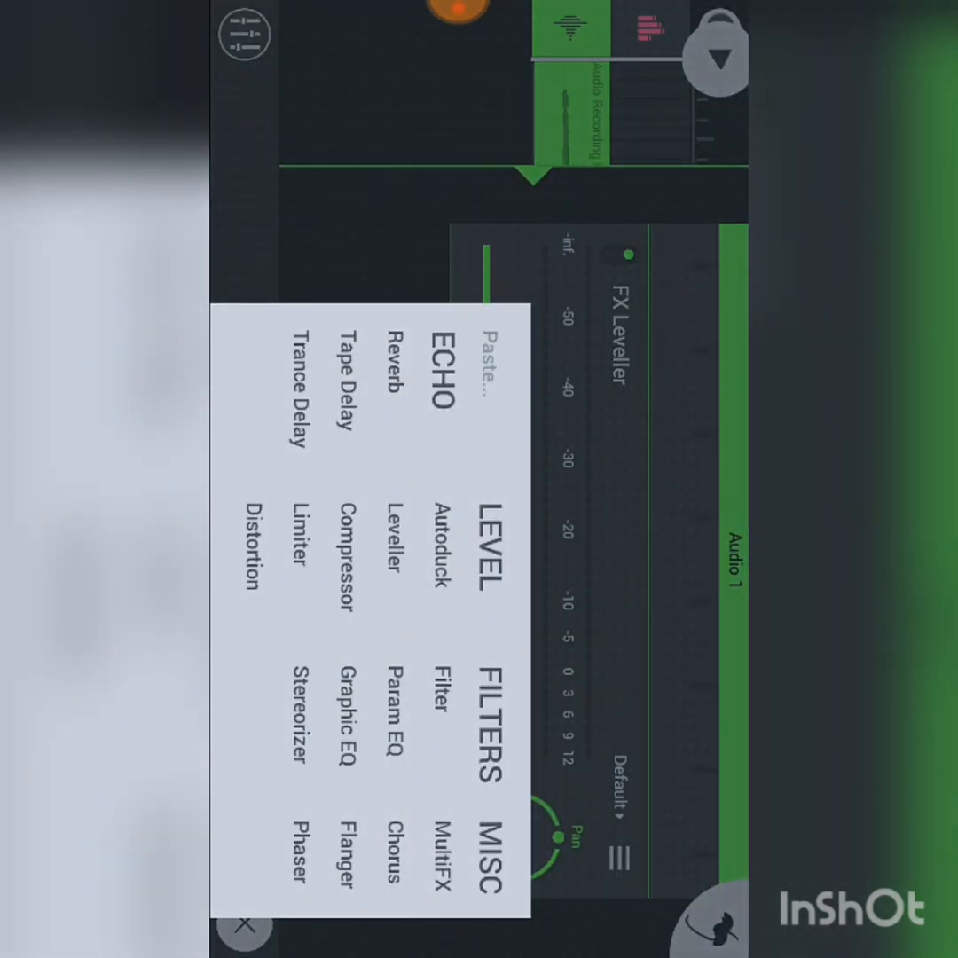
Step: Add a Reverb from the ECHO group after the Leveller on Audio 1
left_click(383, 364)
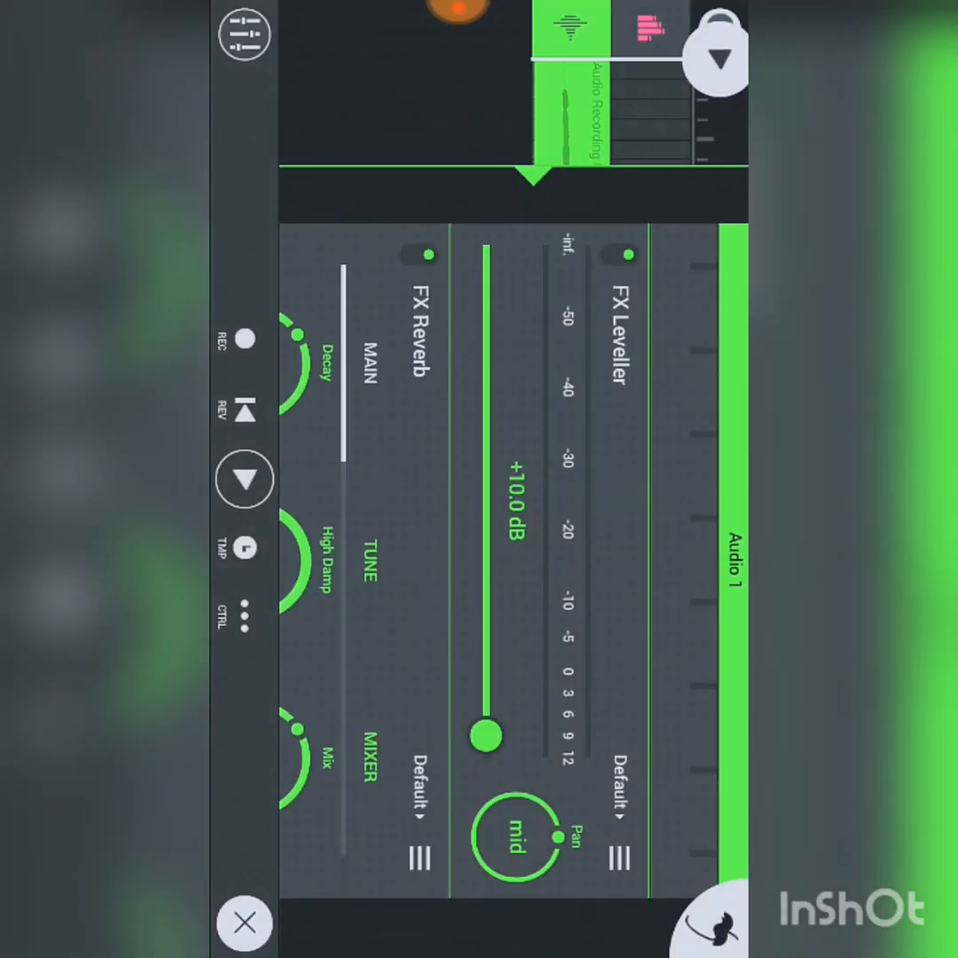